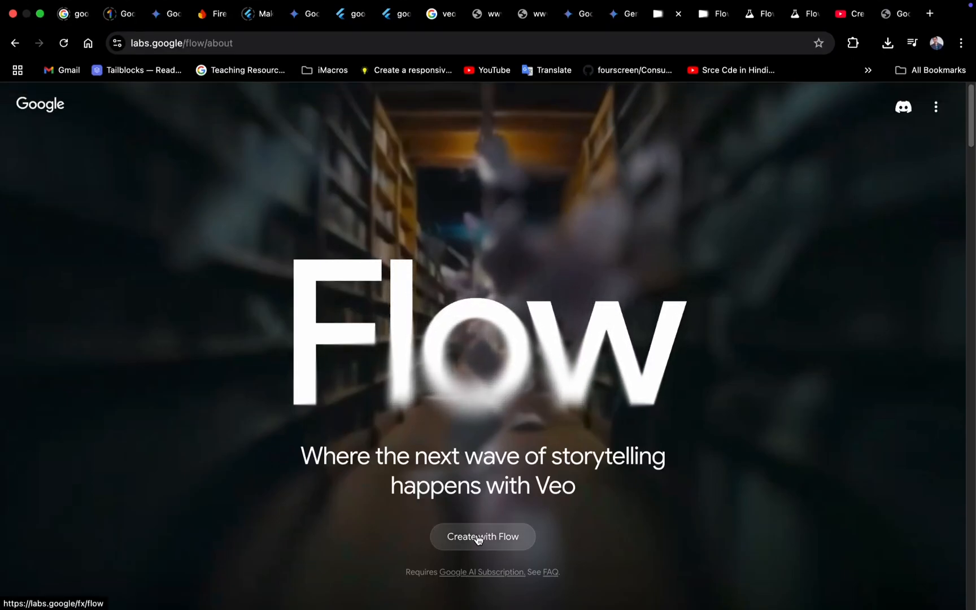
- Launch the Flow tool via 'Create with Flow' and begin Google sign-in
click(482, 536)
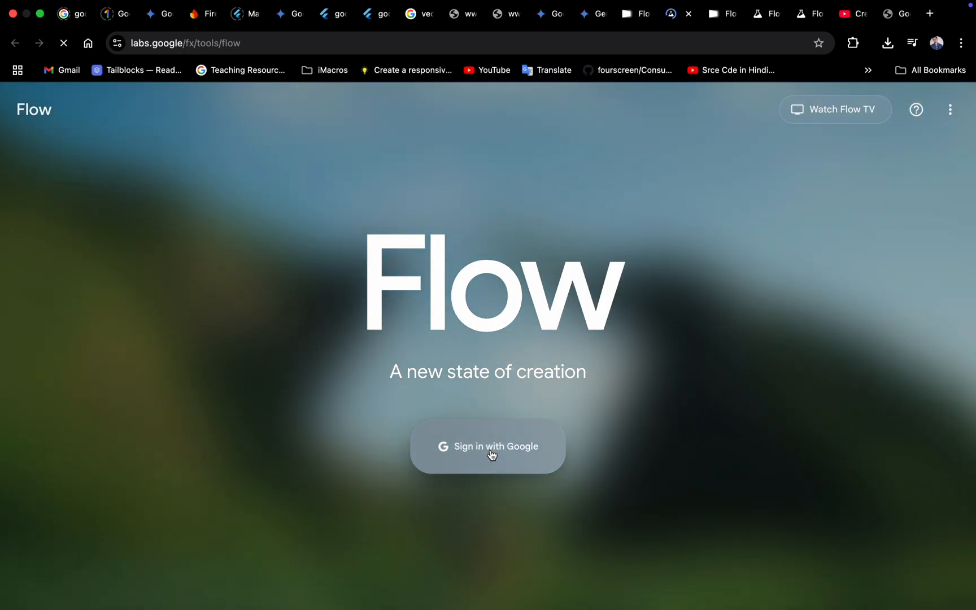
click(487, 446)
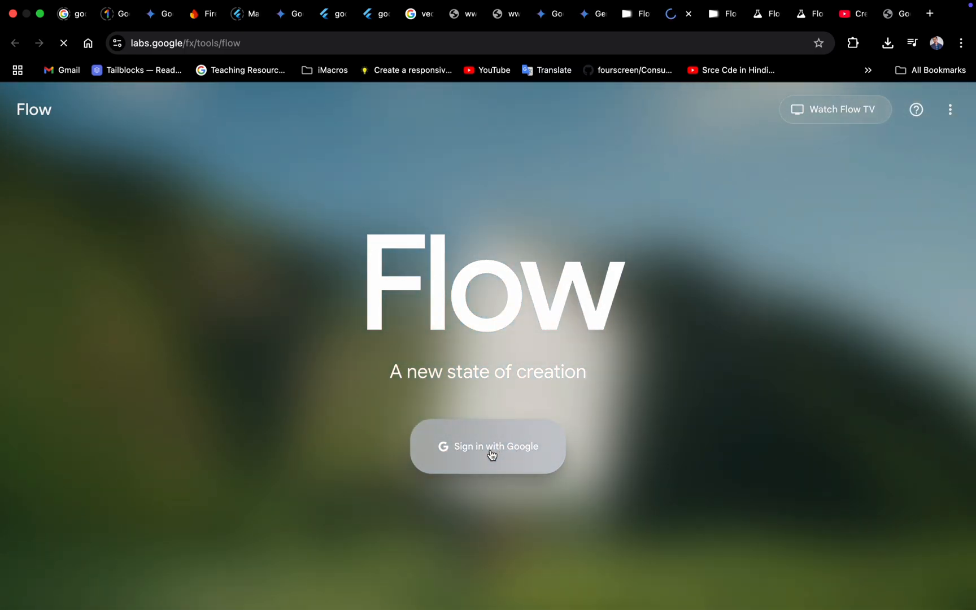
- See Google One's 'You're already subscribed' page, then return to the signed-in Flow tab
click(487, 447)
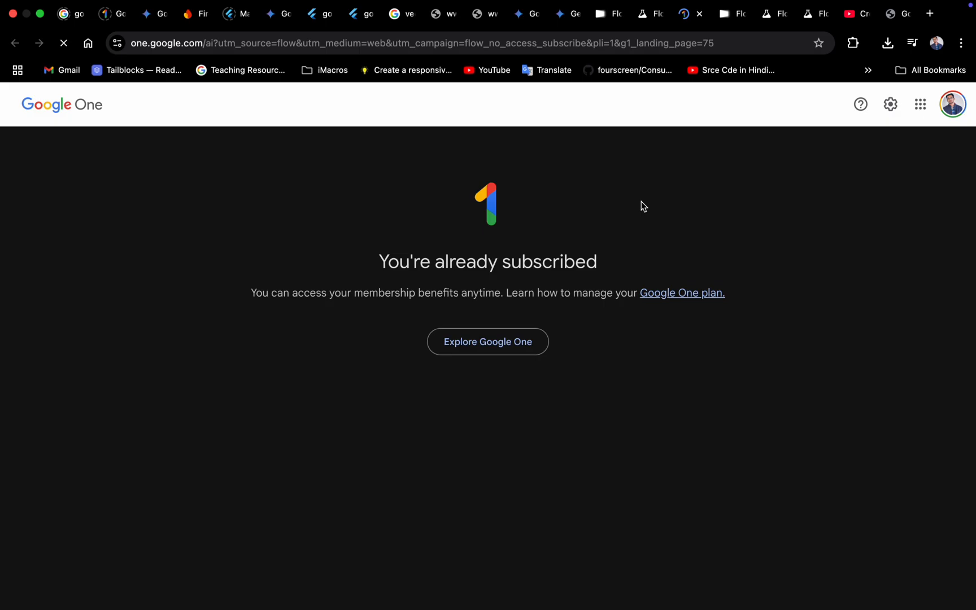
click(952, 104)
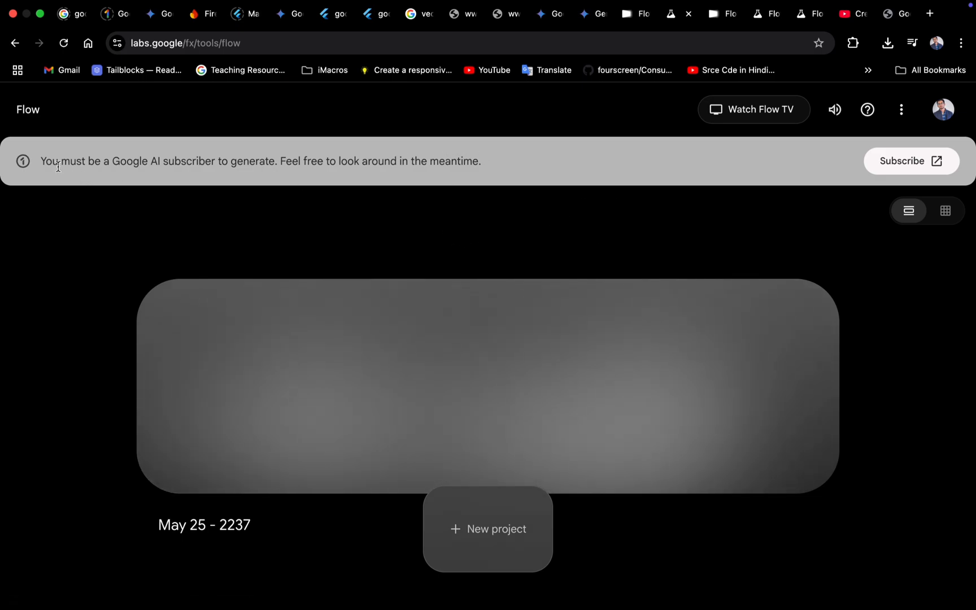
mouse_move(450, 398)
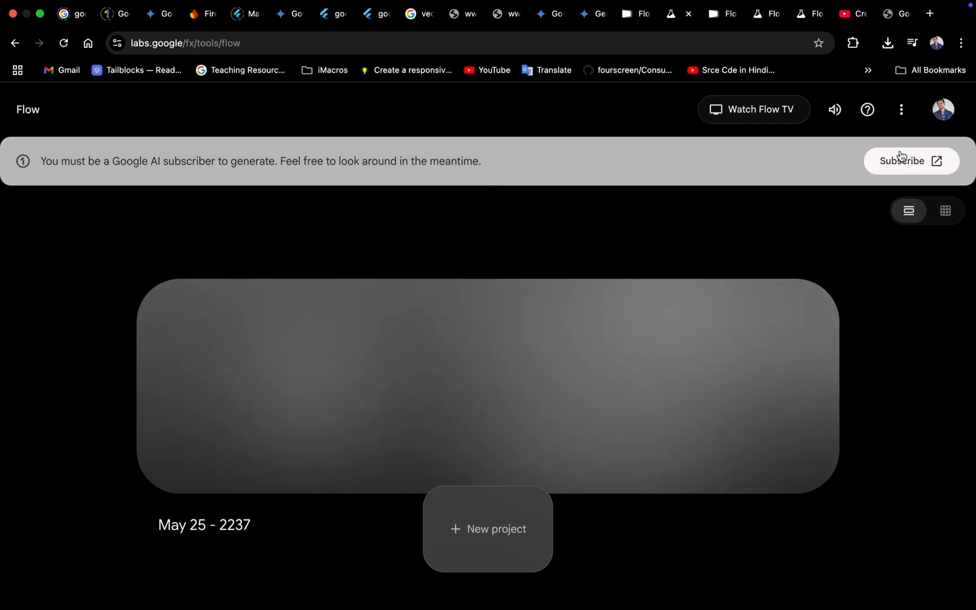
- Follow the banner's Subscribe link, landing on Google One's 'already subscribed' page again
click(909, 160)
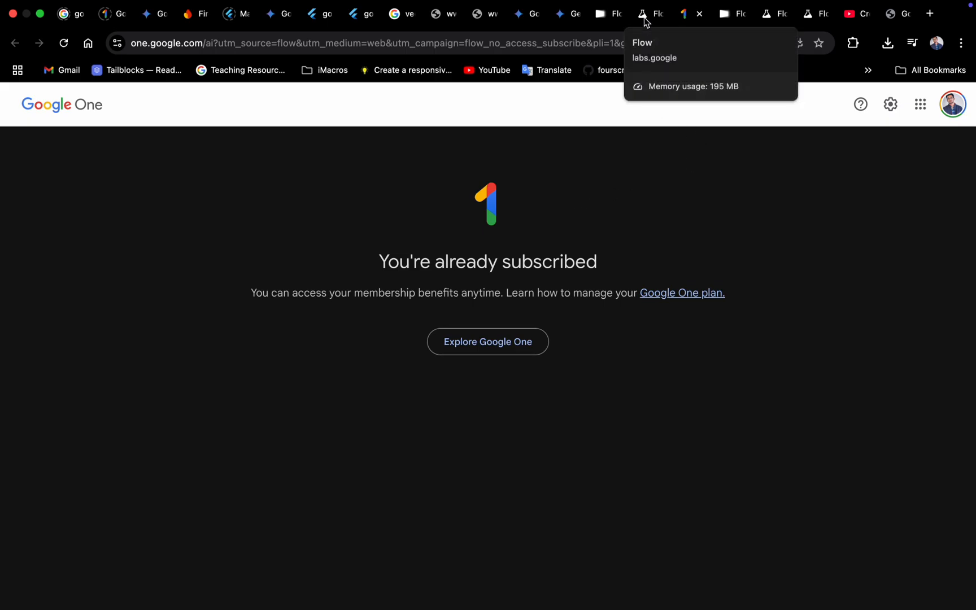
- Copy Flow's 'must be a subscriber' warning text and search Google for it
click(649, 14)
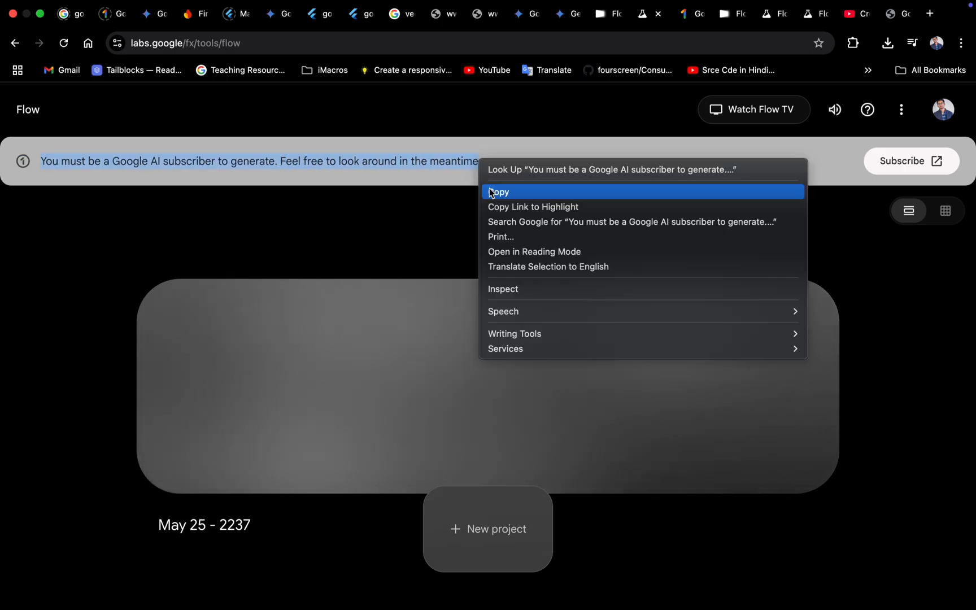
click(930, 12)
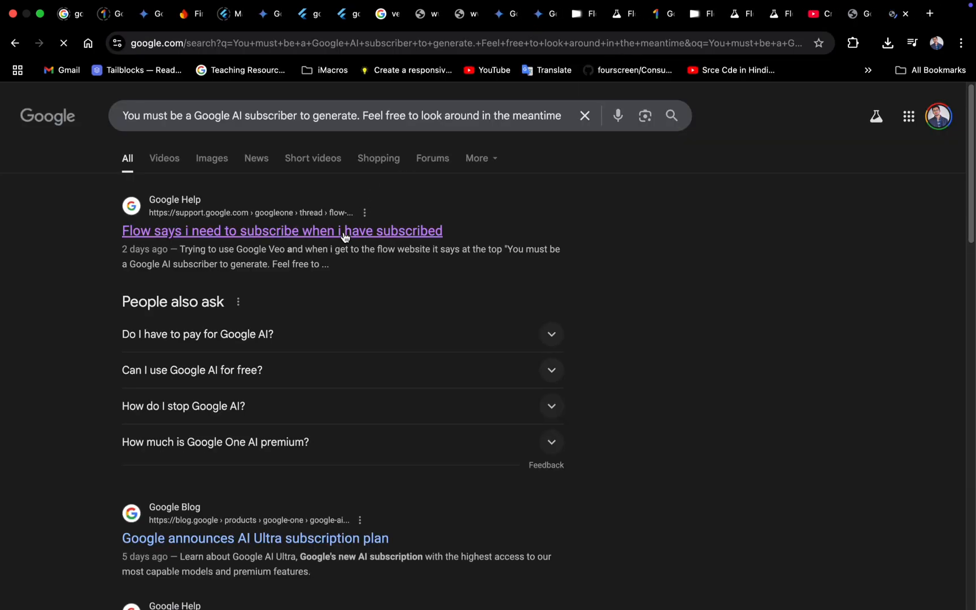
- Open the help thread 'Flow says i need to subscribe when i have subscribed' from the results
click(282, 230)
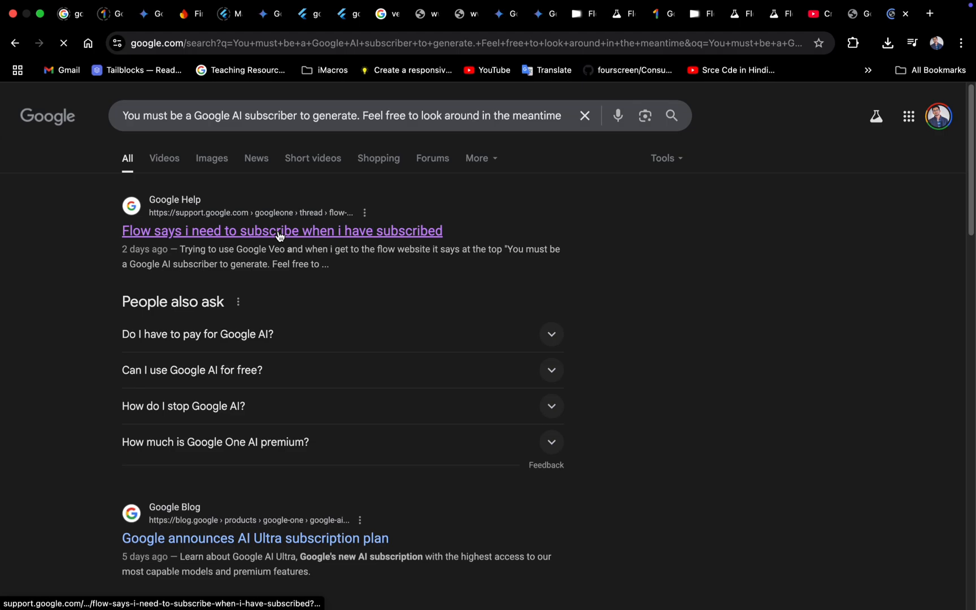
click(282, 230)
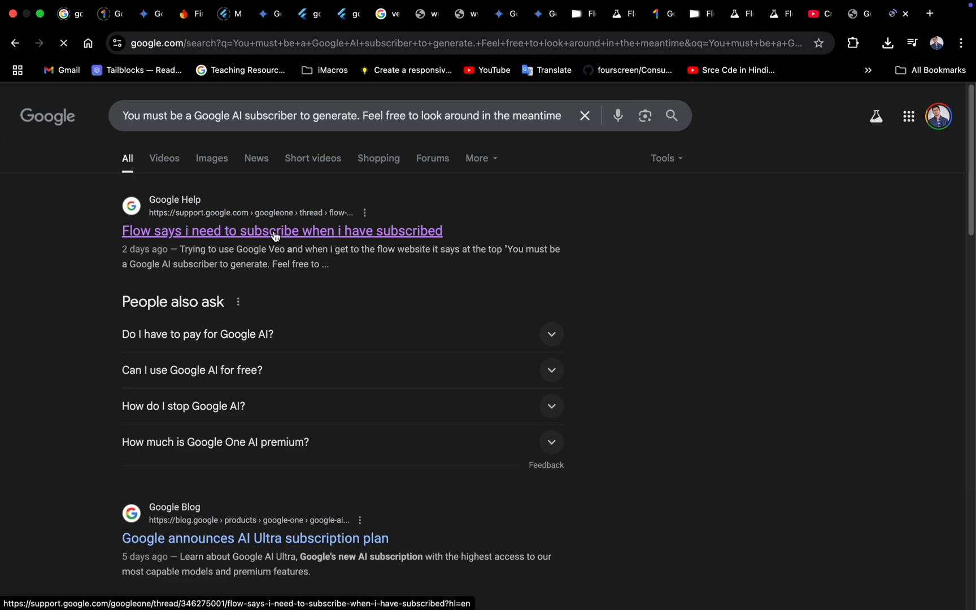
click(281, 230)
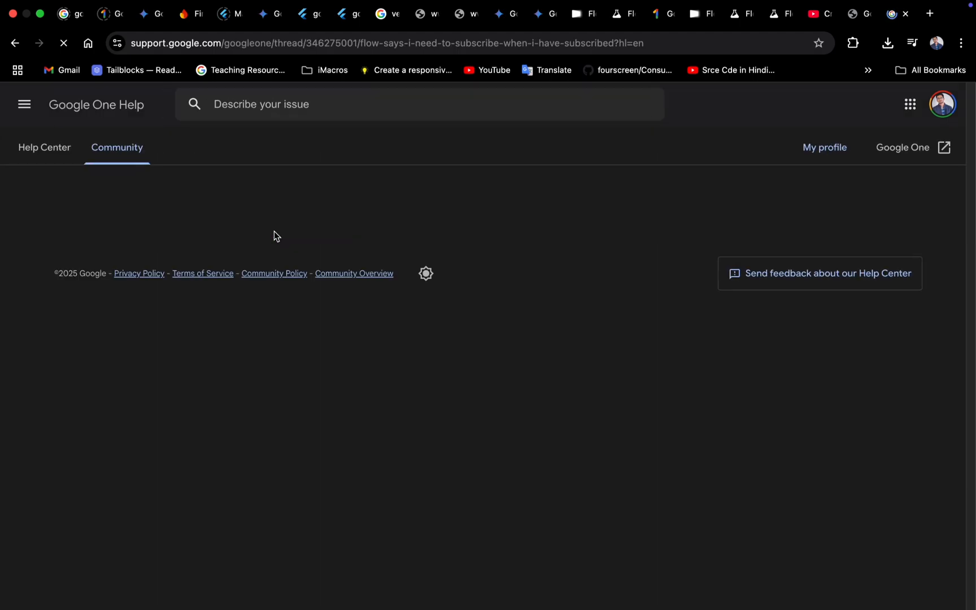